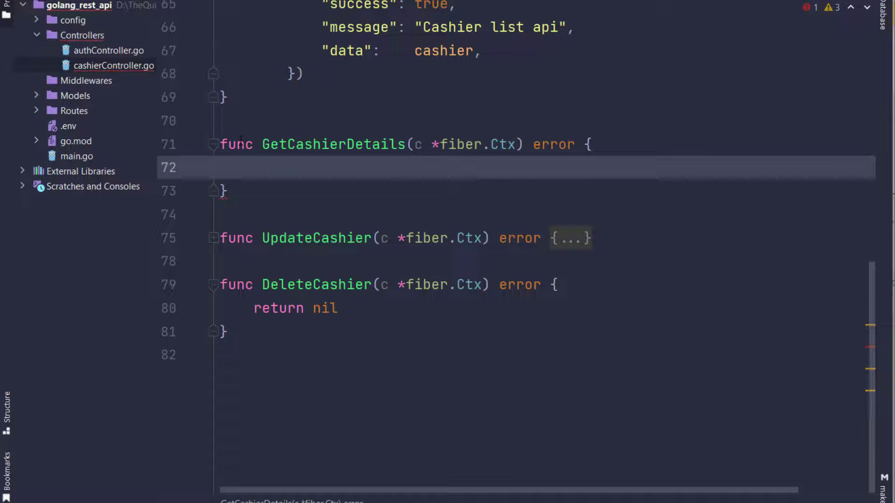
Step: Read the cashierId route parameter with c.Params("cashierId"), discarding a stray fmt line
type("casnierId =")
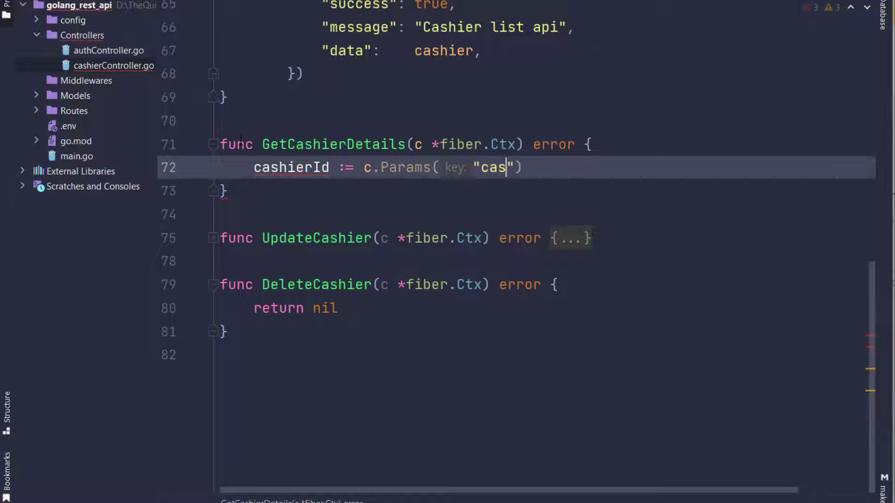
type("hierId")
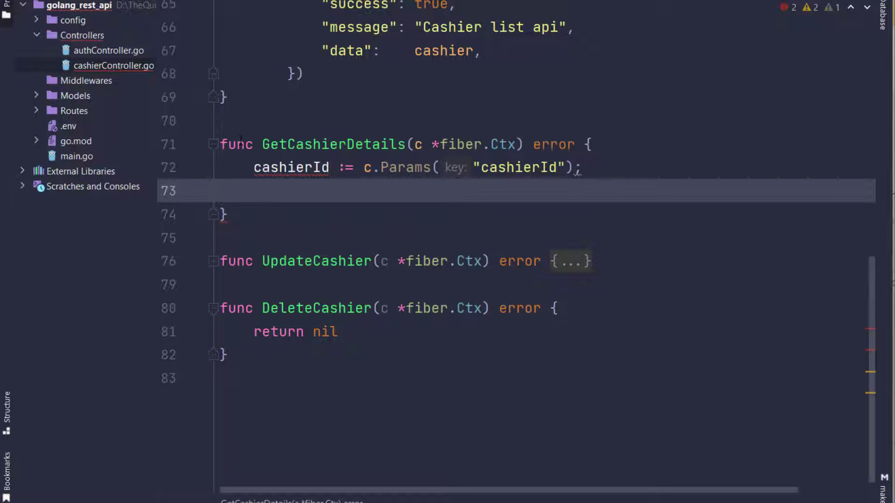
type("fmt.")
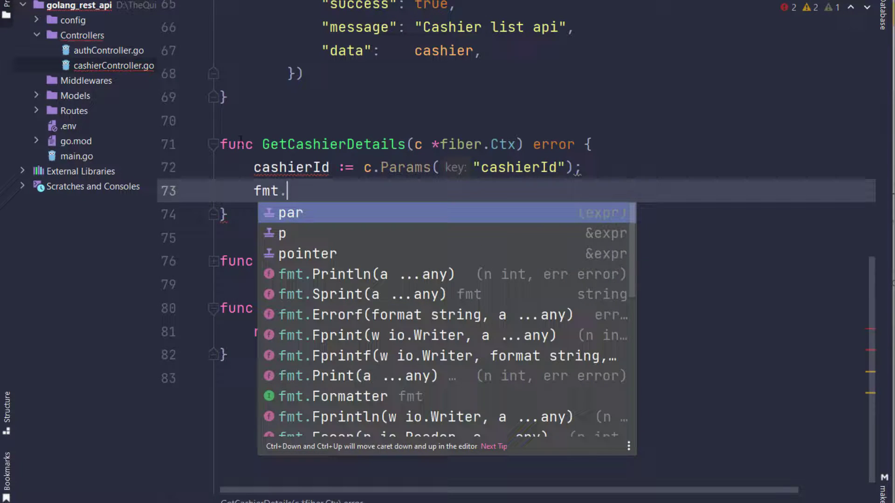
key("Escape")
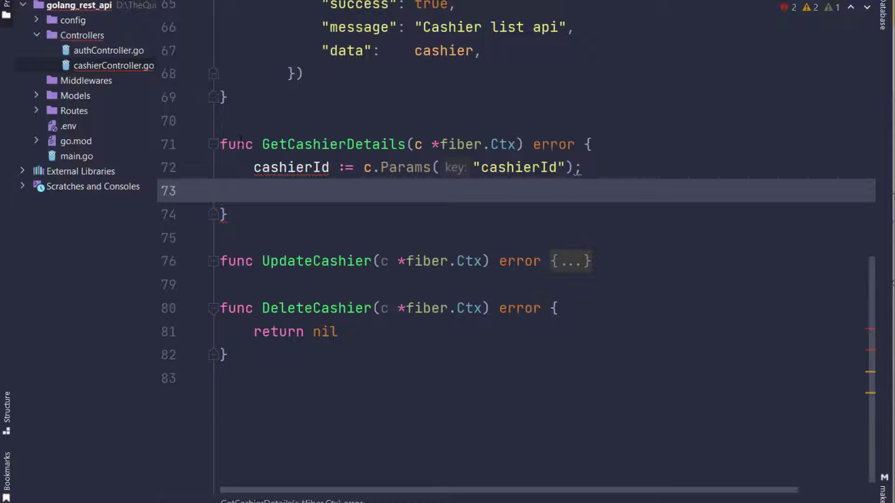
Step: Declare var cashier of type models.Cashier without slice brackets
type("var ca")
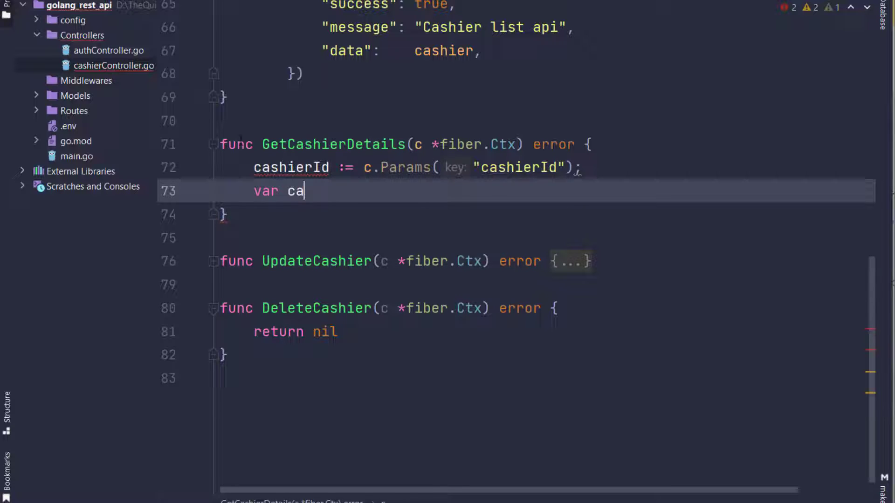
type("shier models.")
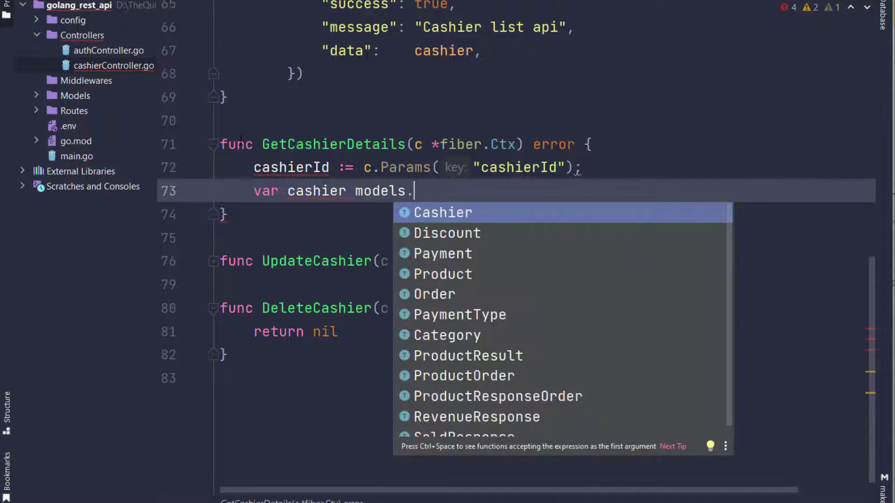
left_click(443, 213)
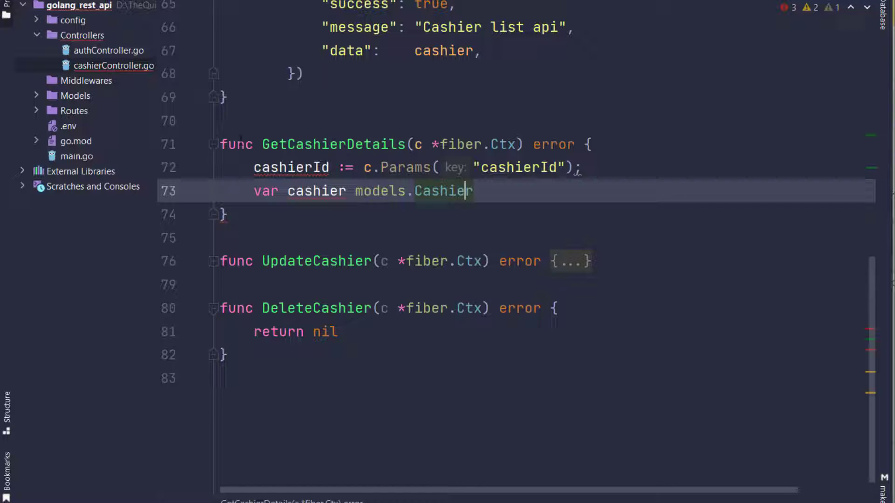
type("[]")
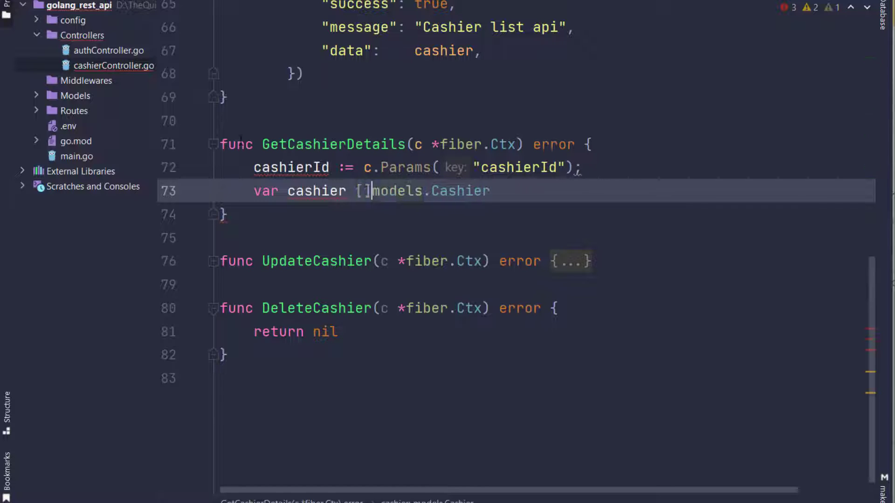
type("\" \"")
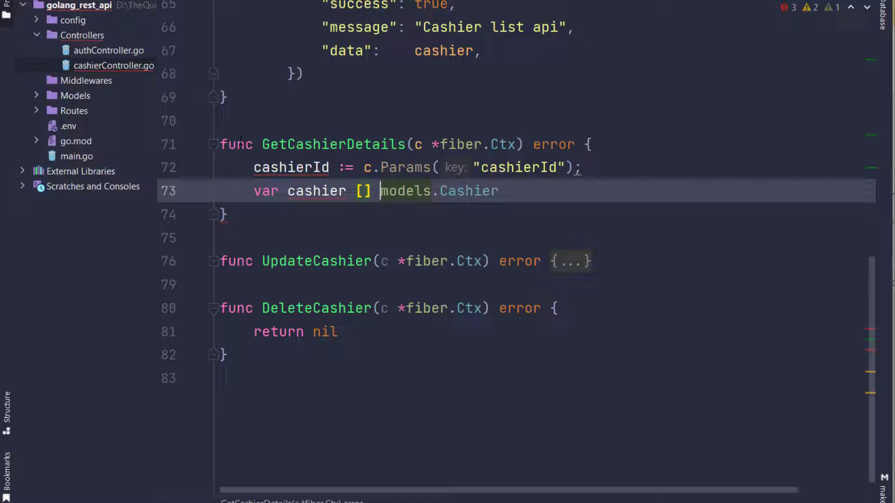
key("BackSpace")
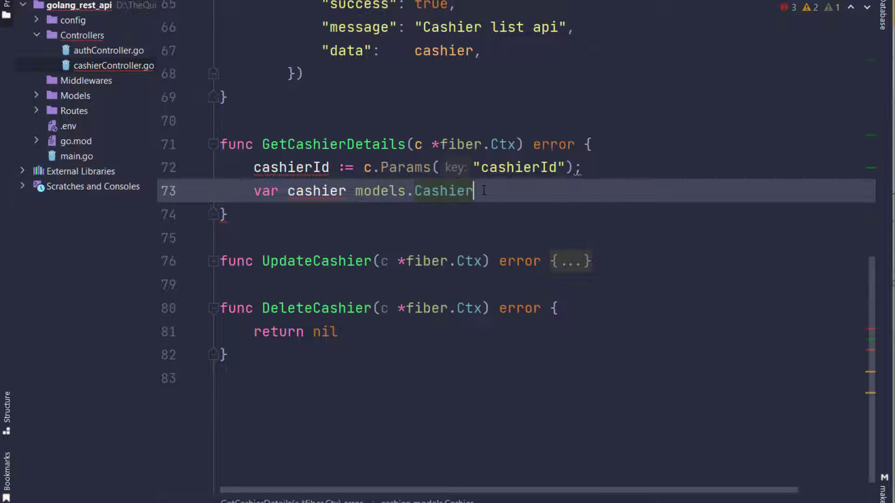
key("enter")
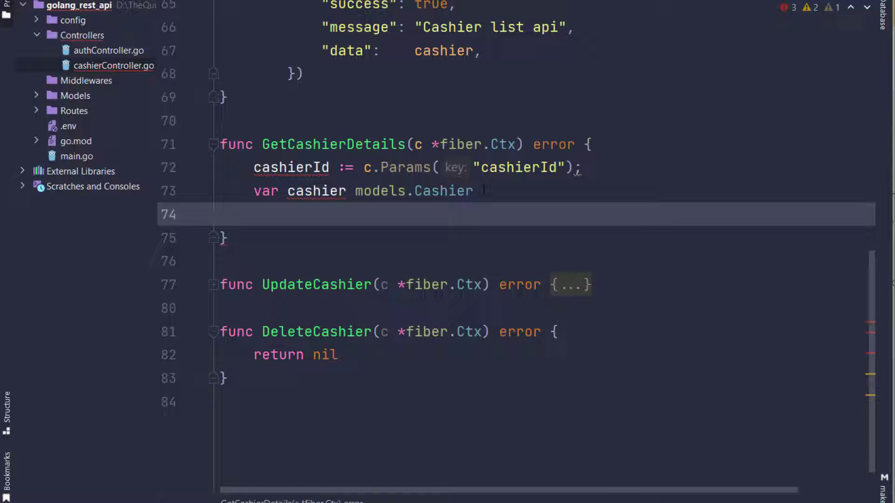
Step: Query db.DB selecting id,name where id = cashierId, loading the first match into &cashier
type("db.DB.Select(\"")
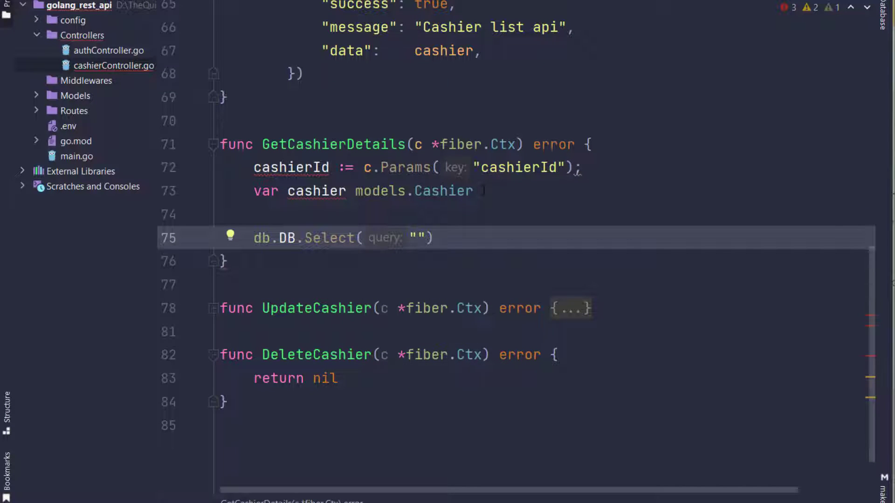
type("id,name")
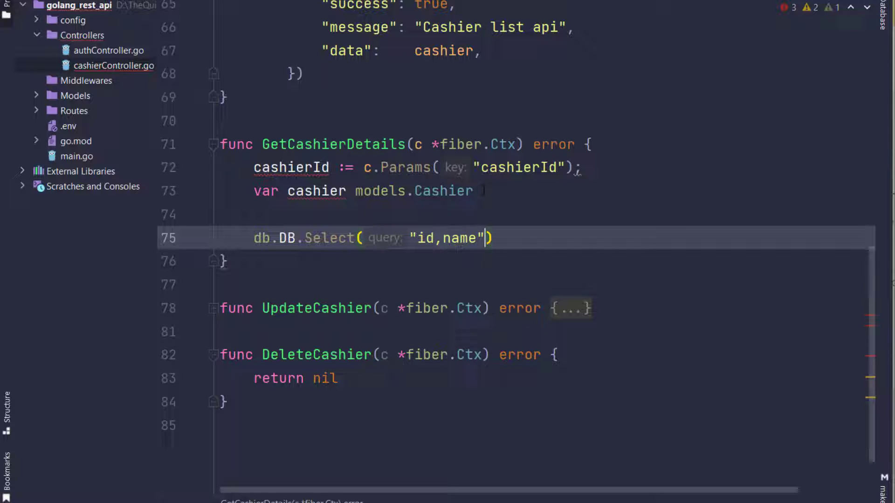
type(".whe")
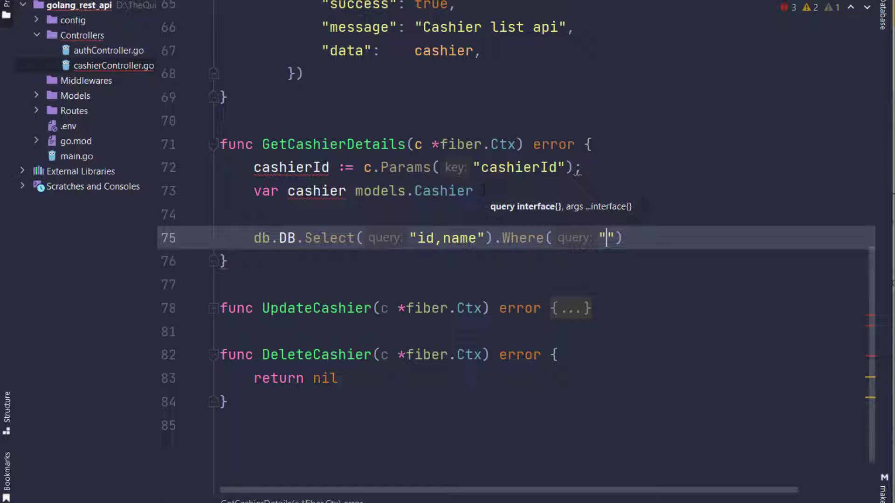
type("id =?")
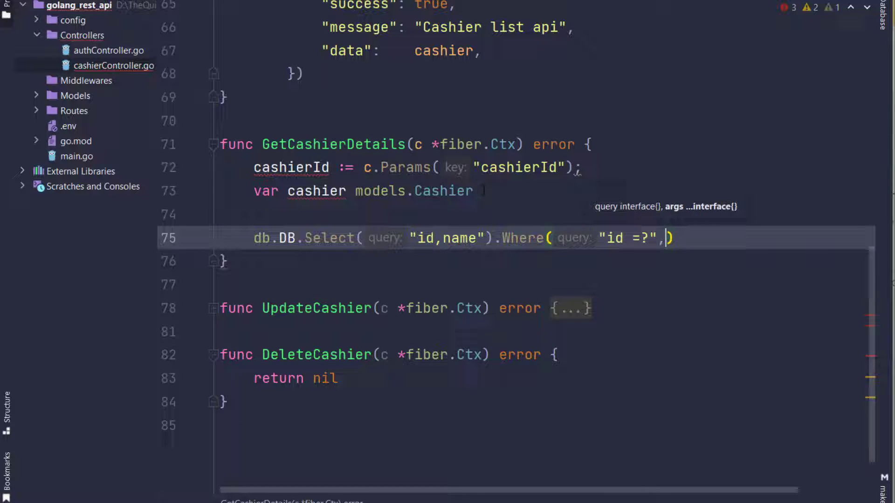
type("cashierId")
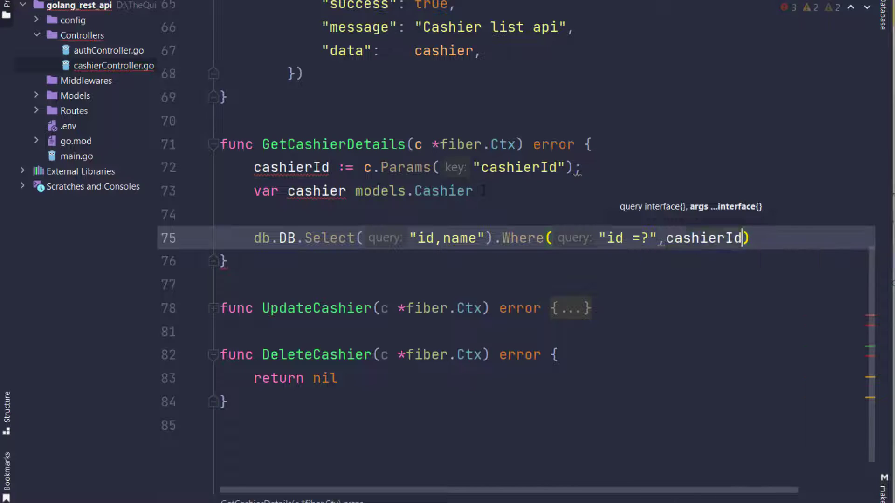
type(".fi")
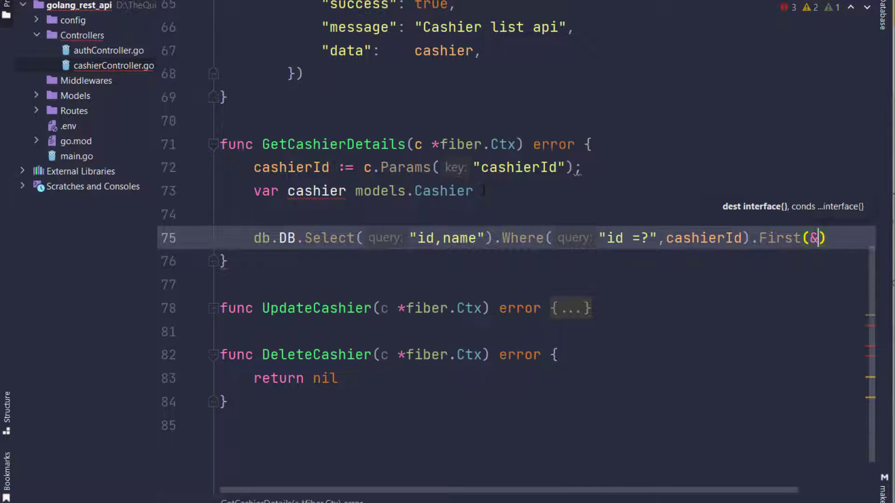
double_click(315, 190)
type("cashier")
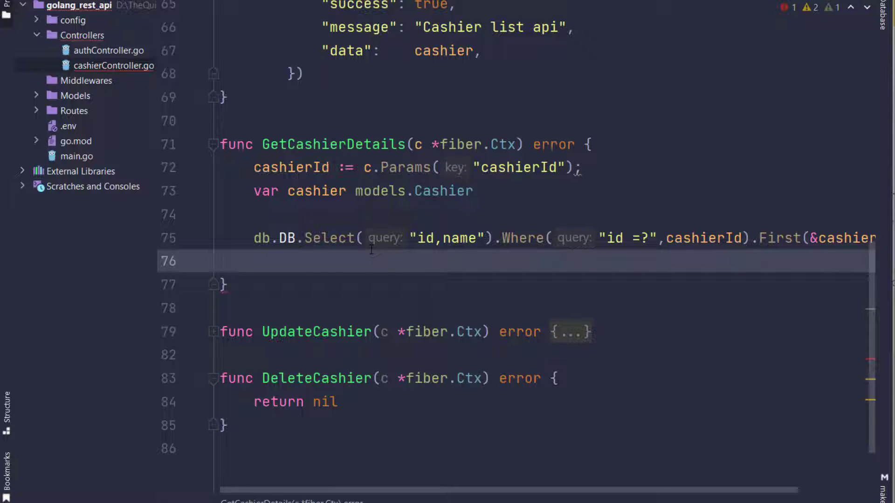
Step: Create cashierData as a map with string keys using make
type("c")
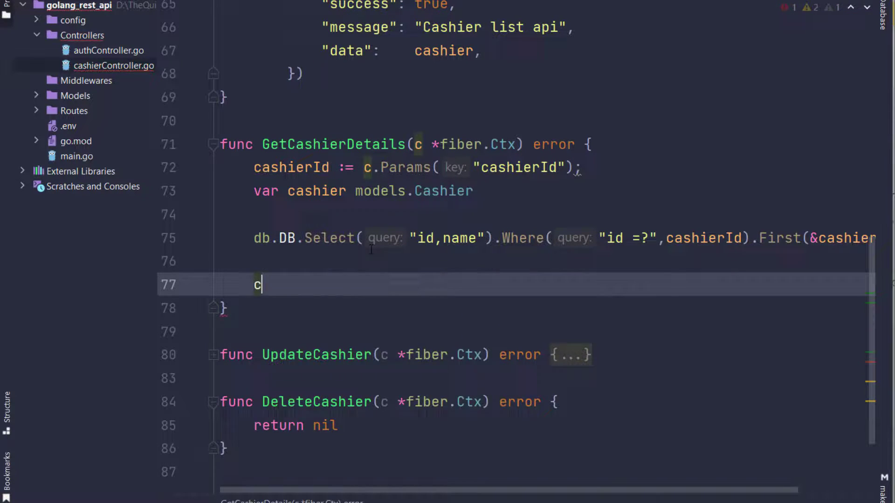
type("ashierData")
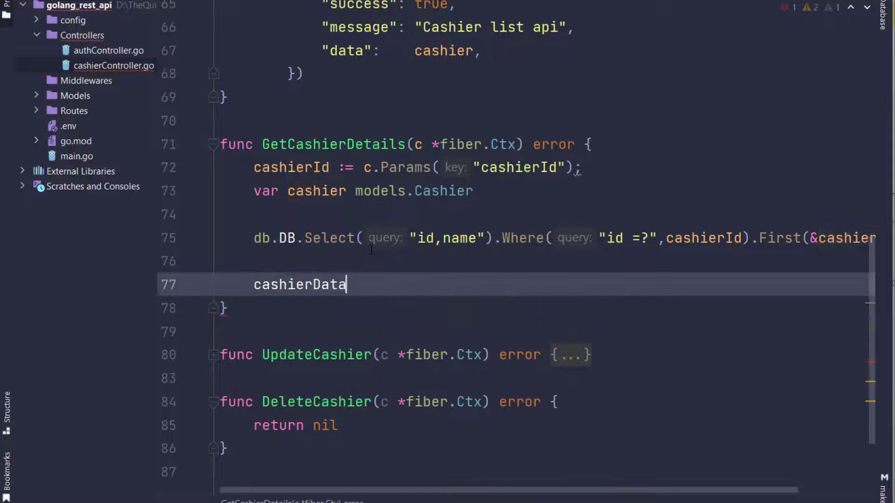
type(":= make(")
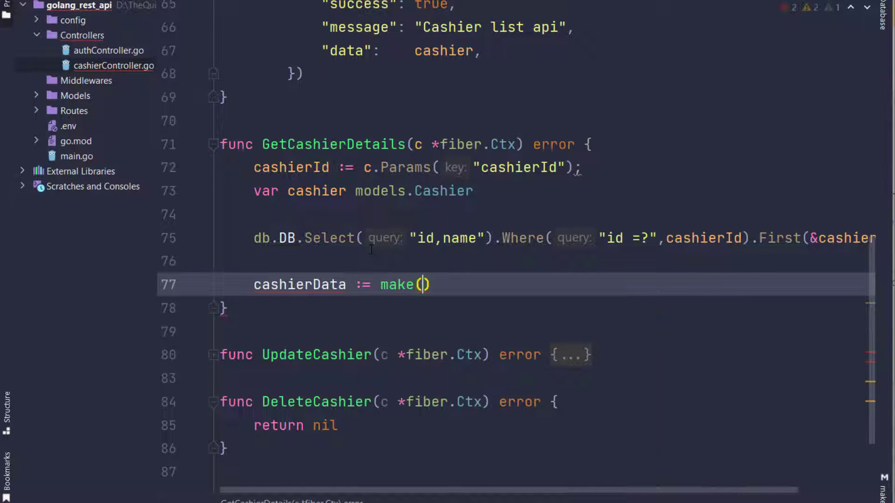
type("map[string]interface{")
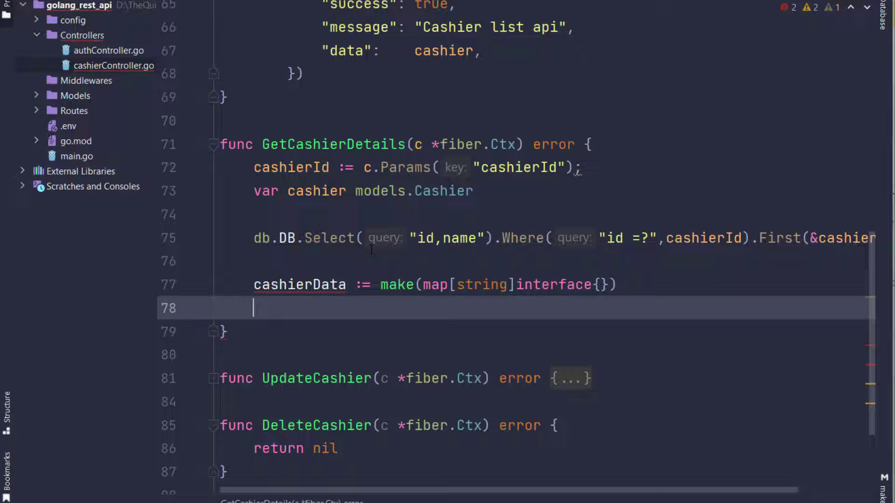
Step: Assign cashierData["cashierId"] = cashier.Id and cashierData["name"] = cashier.Name
type("cashierData[\"i")
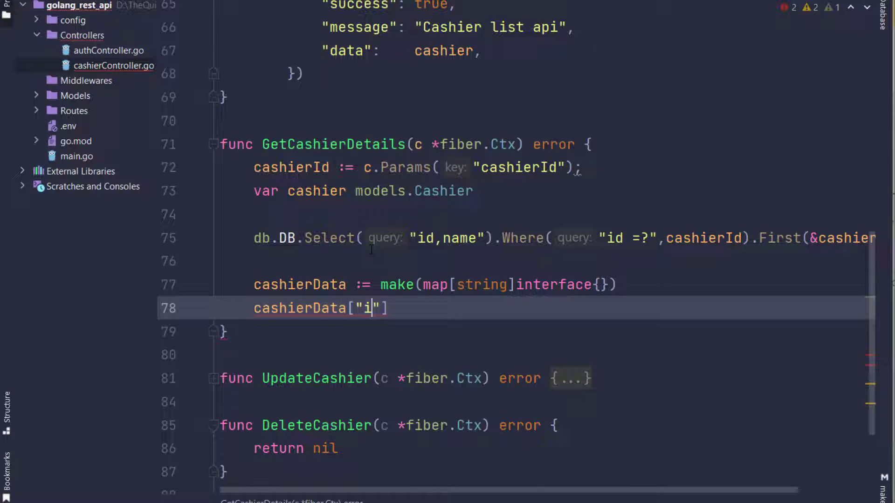
type("ca")
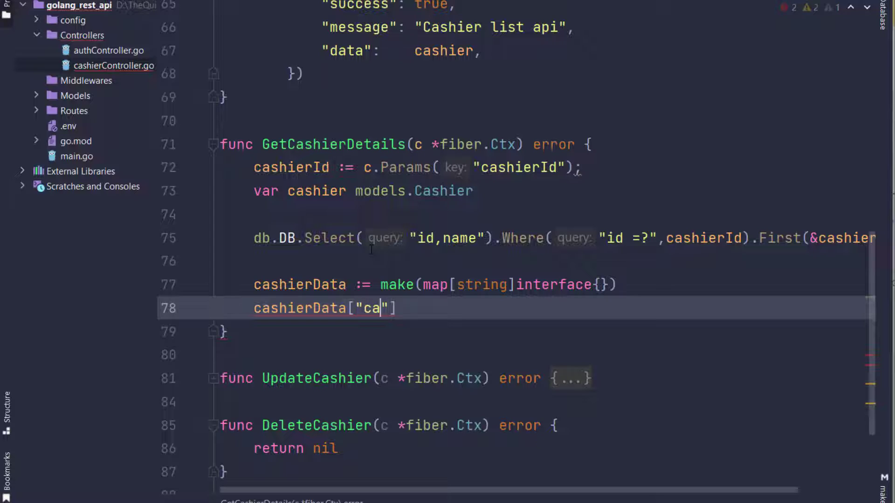
type("shierId")
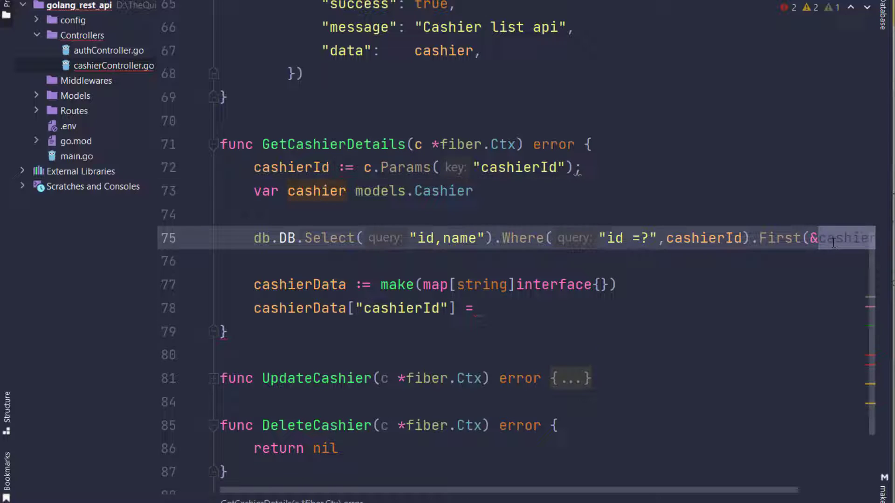
type("cashier")
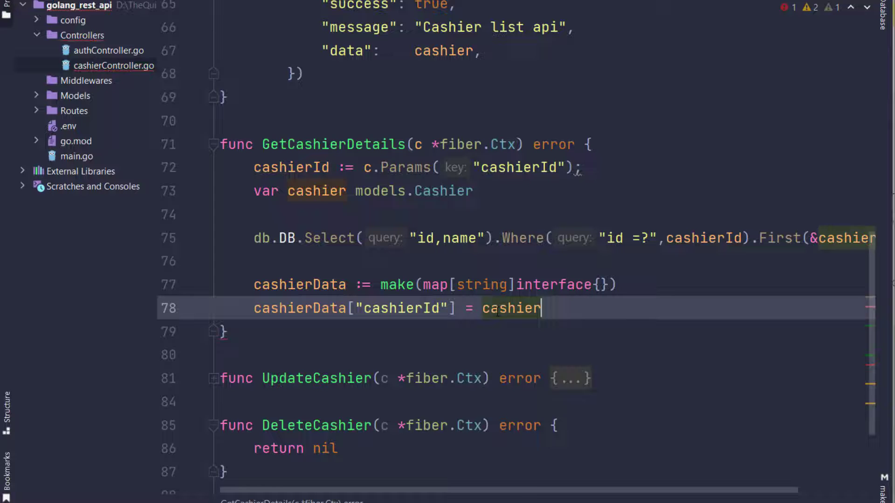
type(".Id")
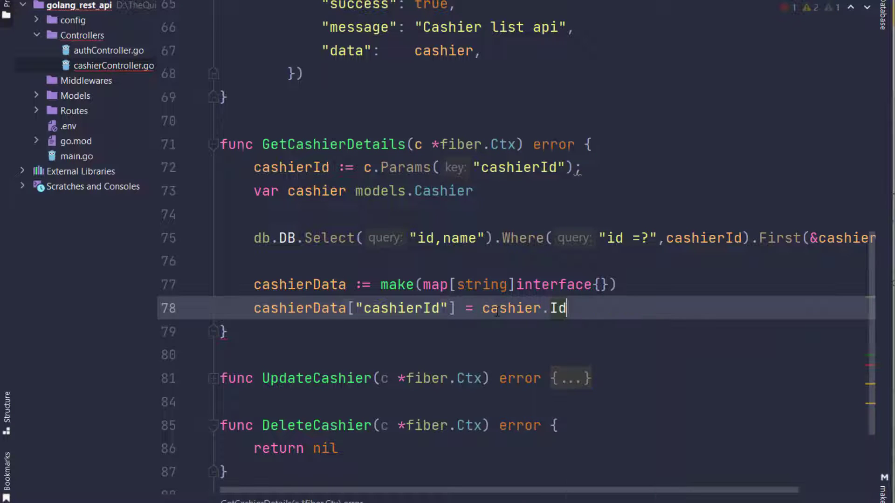
type("cashierData[\"name")
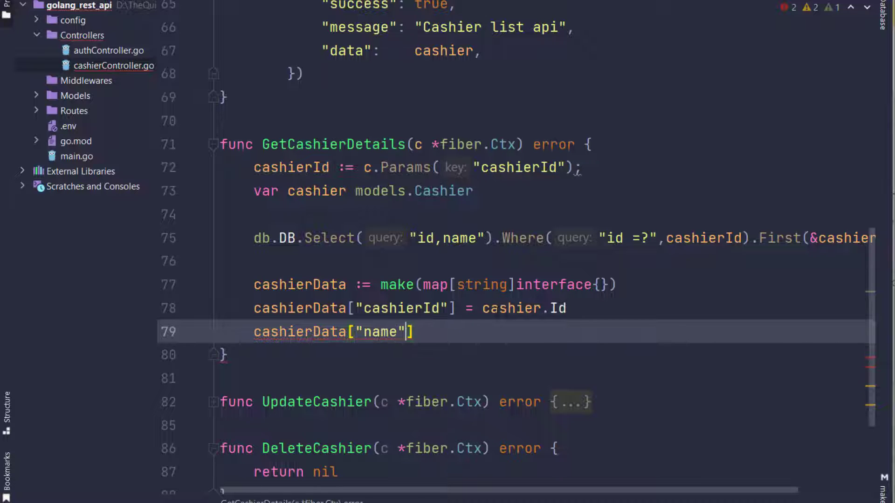
type("= cashier.")
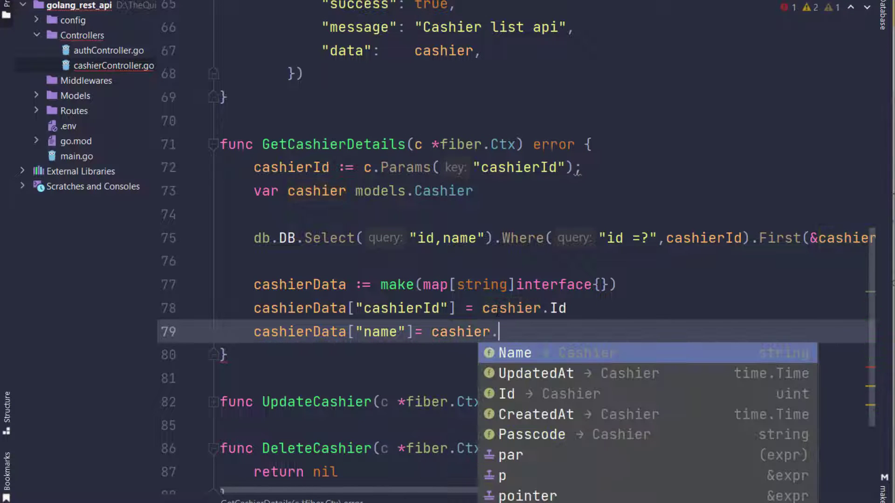
left_click(514, 352)
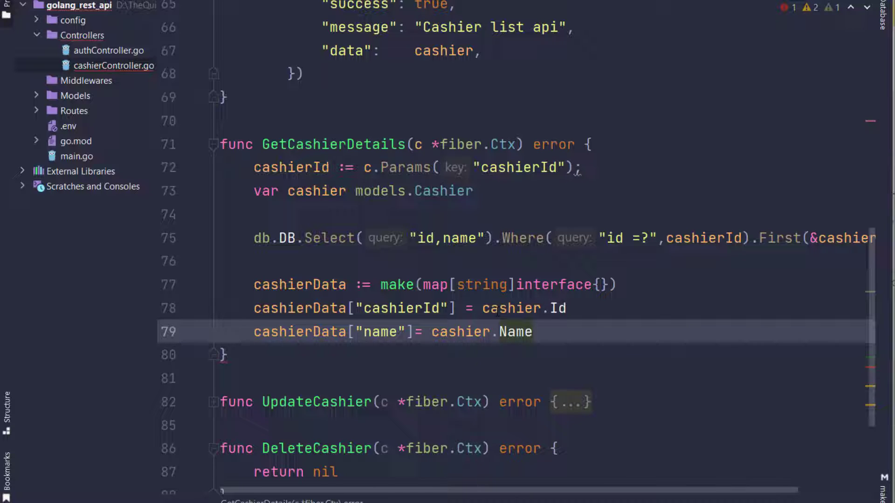
Step: Assign cashierData["createdAt"] = cashier.CreatedAt and cashierData["updatedAt"] = cashier.UpdatedAt
type("cashierData[\"")
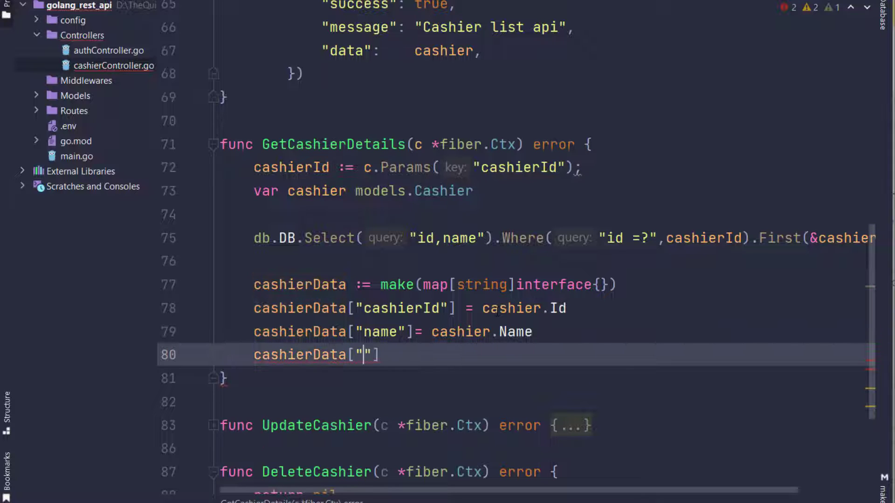
type("createdAt")
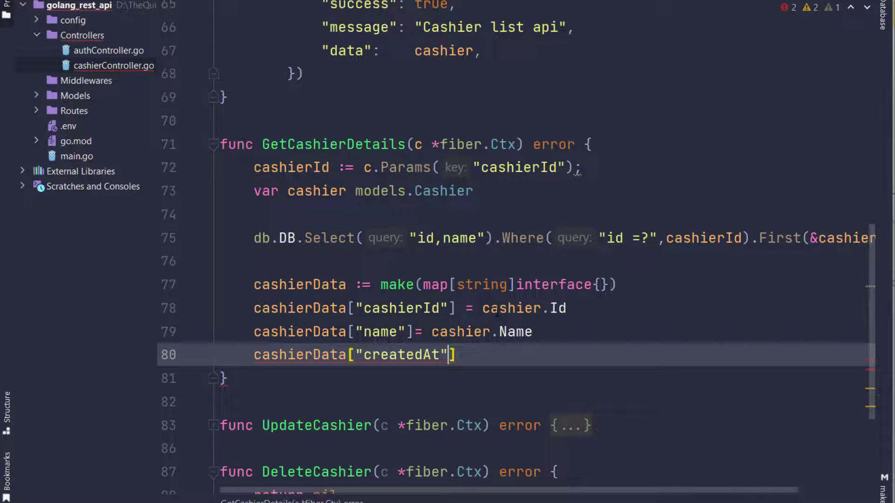
type("= cashier.")
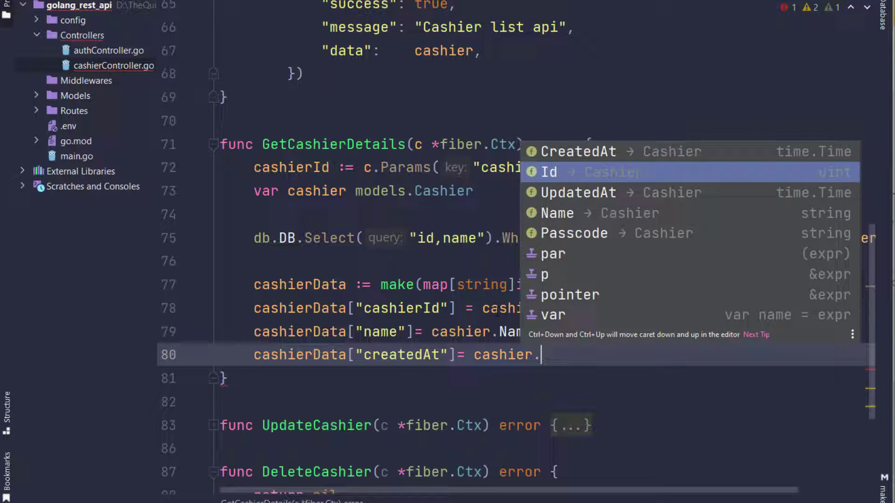
left_click(575, 151)
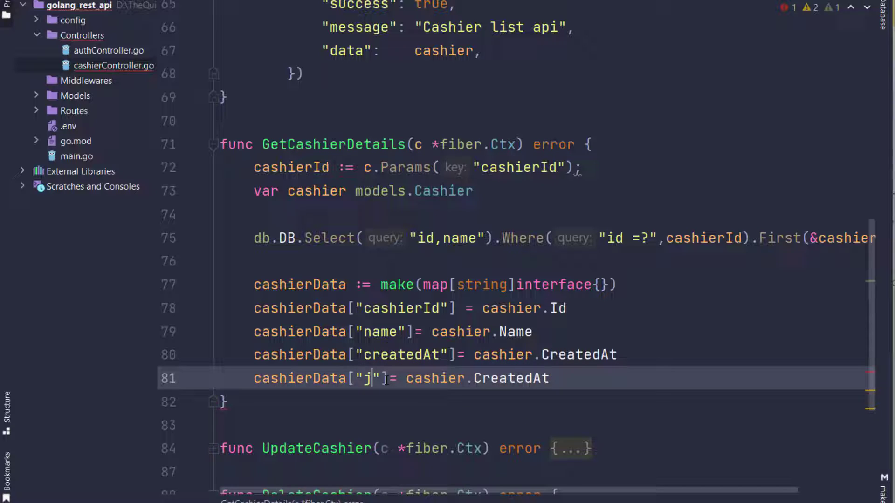
type("updatedAt")
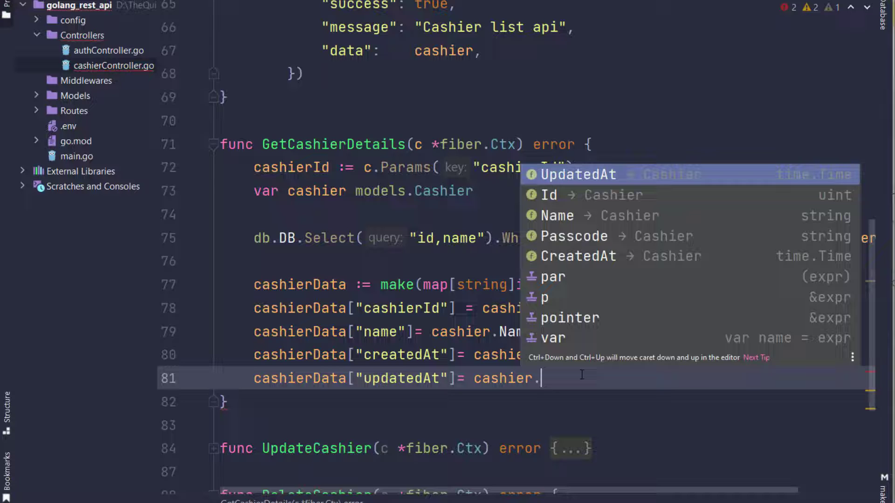
key("Enter")
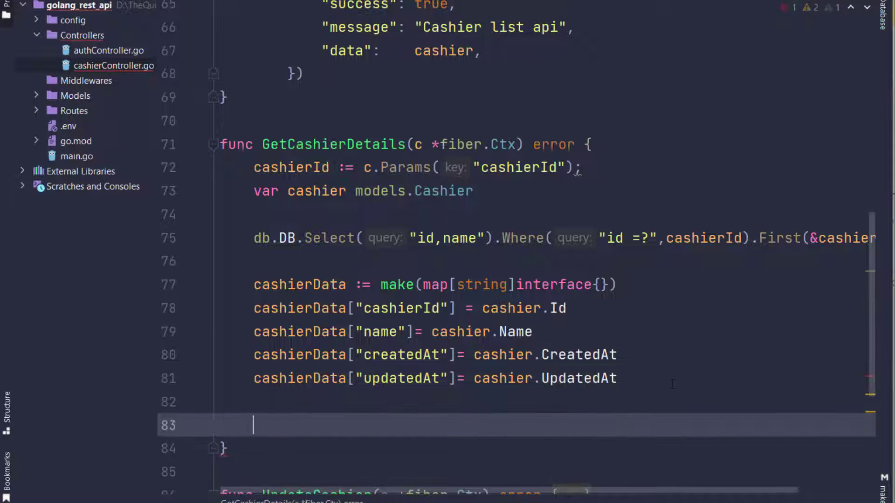
Step: Print cashierData with fmt.Println and return nil
type("ret")
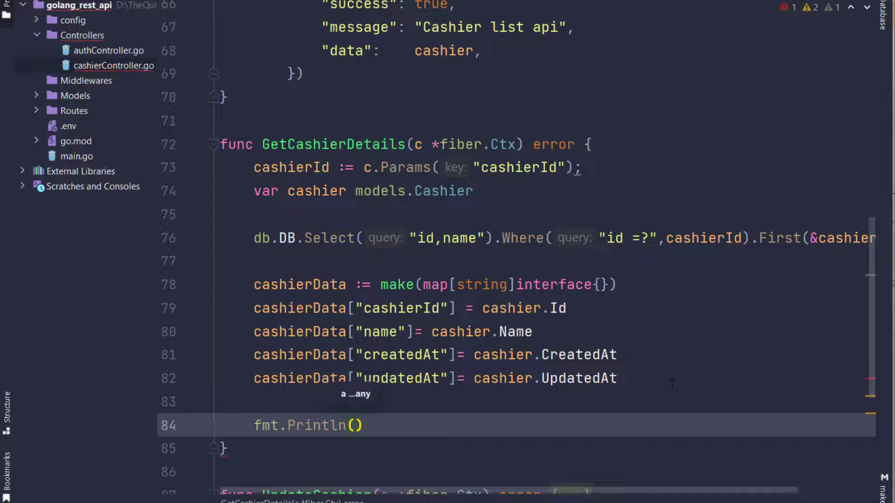
type("cashierData")
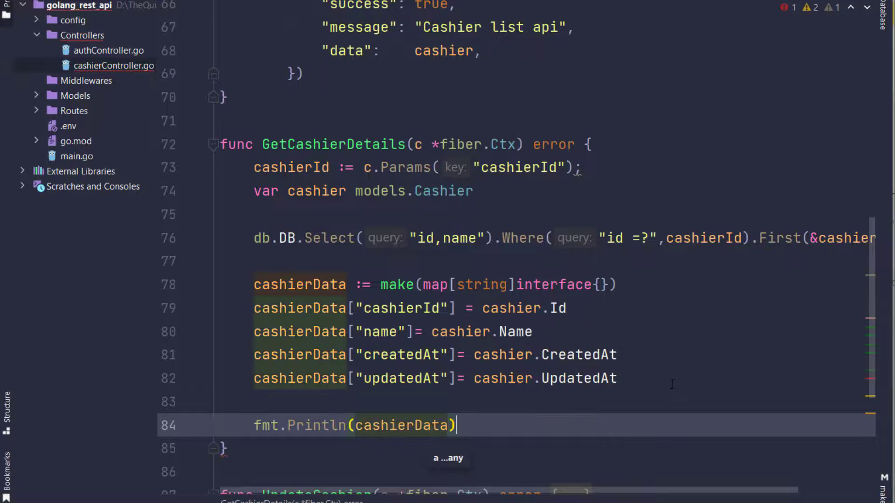
type("return nil")
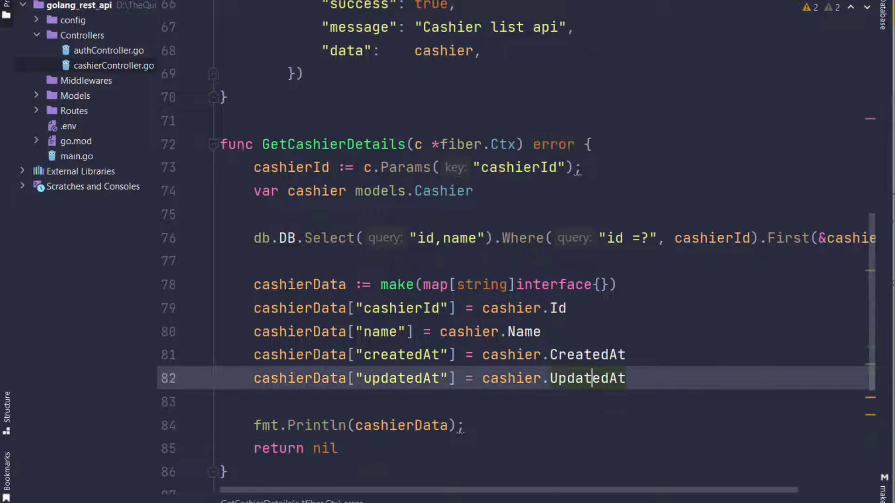
Step: Run go run main.go in the terminal to start the Go server
scroll("down", 3)
type("go run main.go")
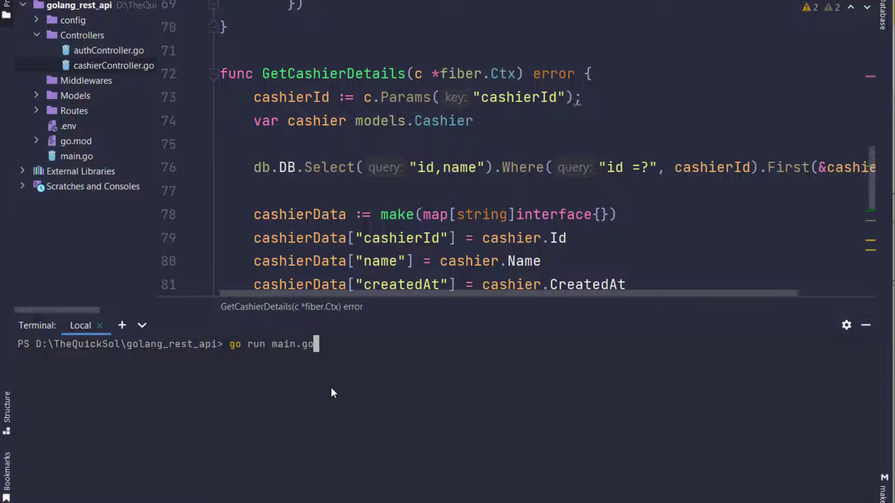
key("Enter")
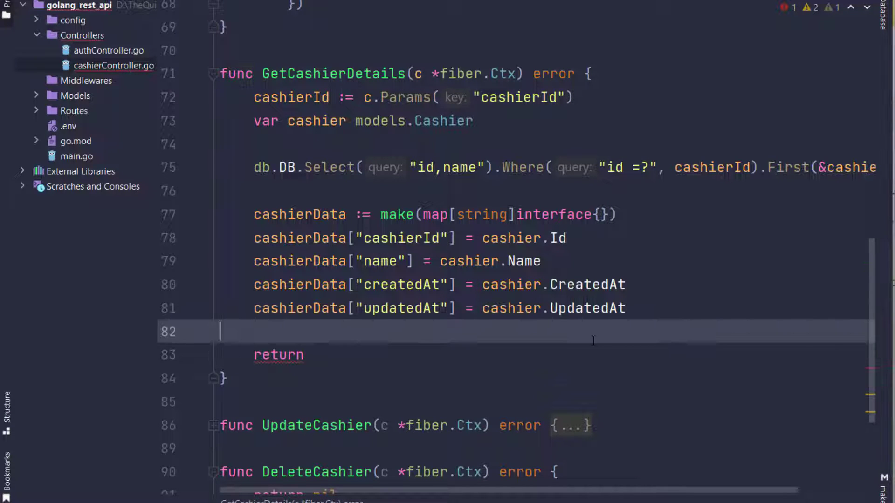
Step: Start the return as c.Status(200).JSON(fiber.Map{ on line 83
left_click(340, 354)
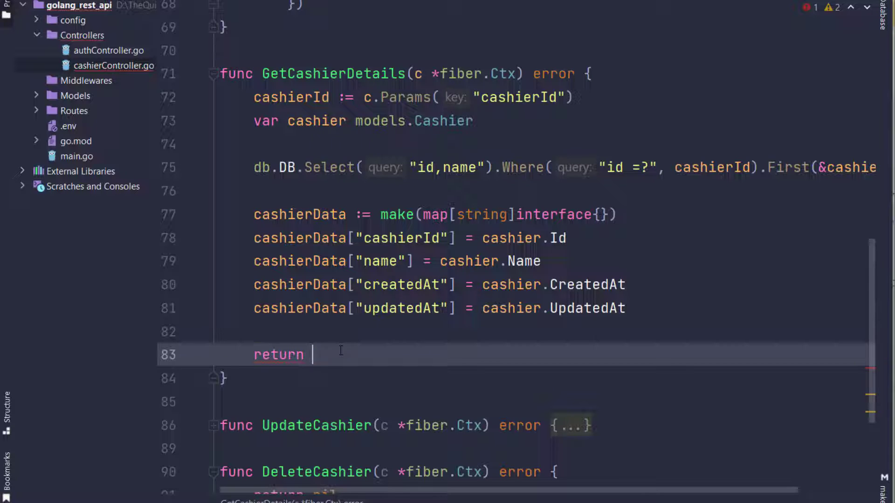
type("c.Status(200).JSON(")
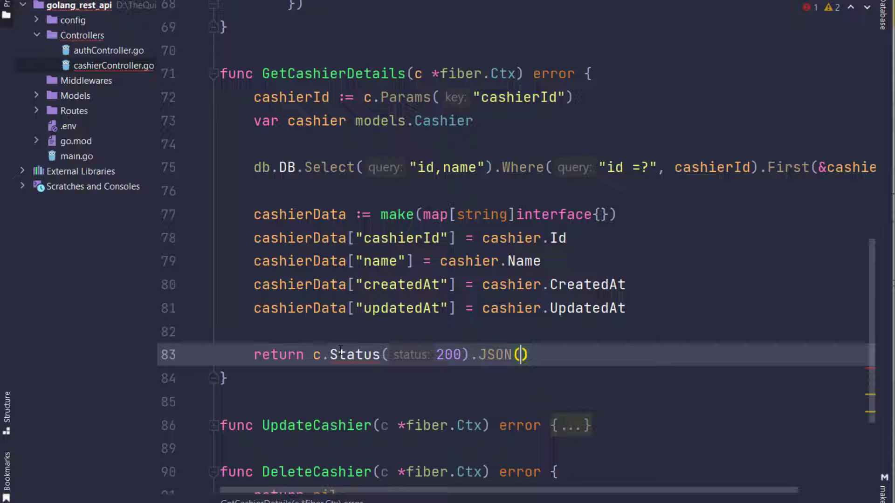
type("fiber.m")
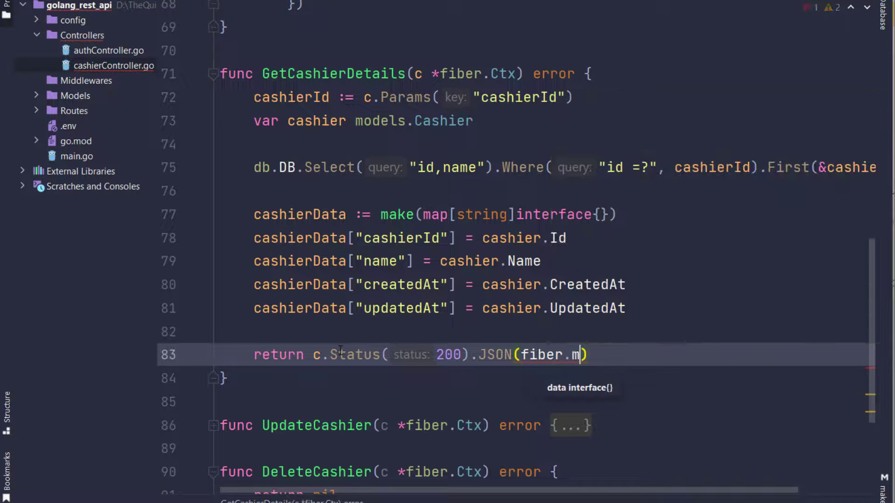
type("Map{")
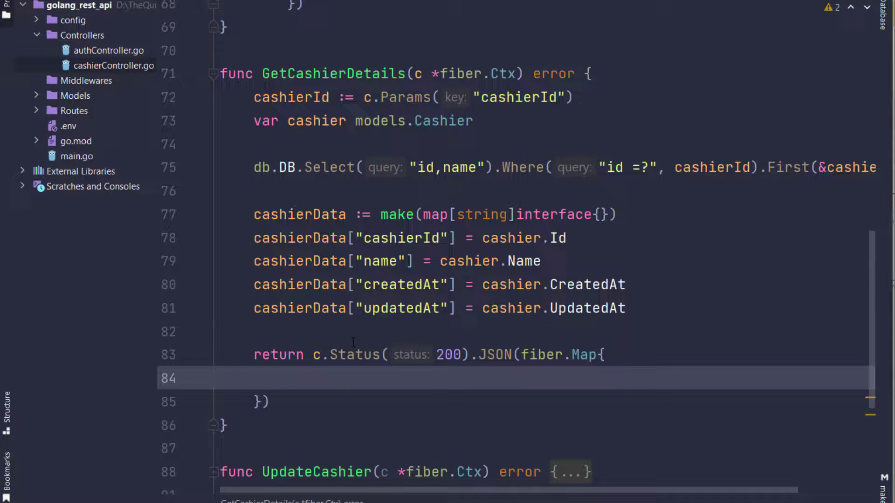
Step: Fill the map with "success": true, "message": "success" and "data": cashierData
type("\"suc")
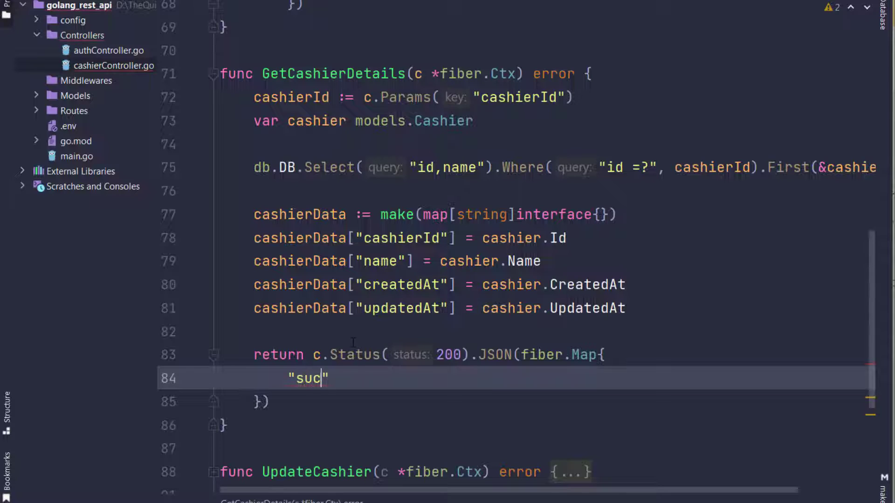
type("cess\":true,")
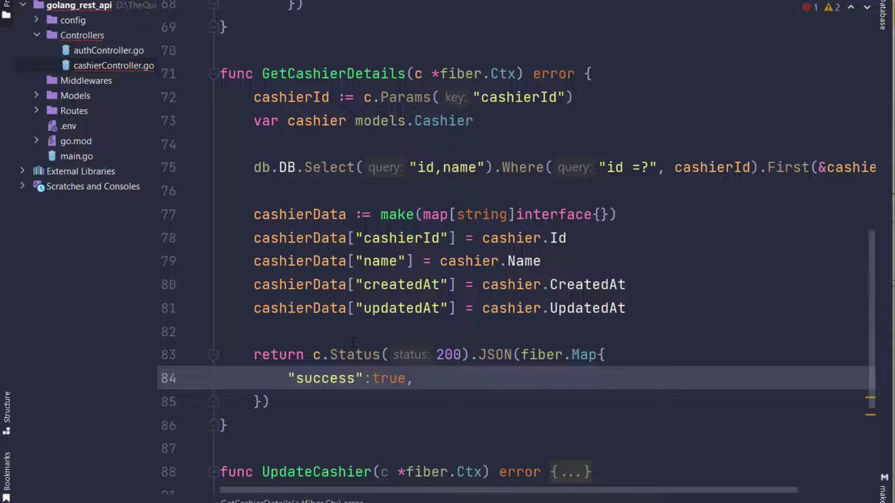
type("\"messag\"")
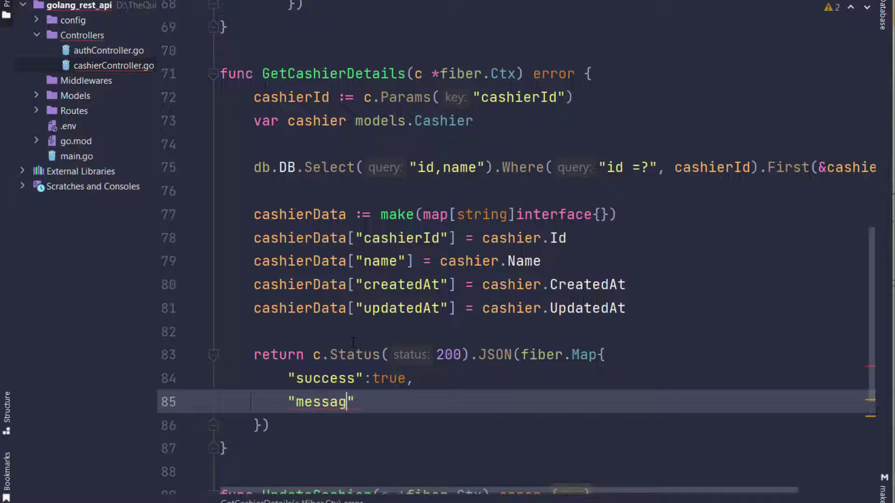
type("e\":\"succe\"")
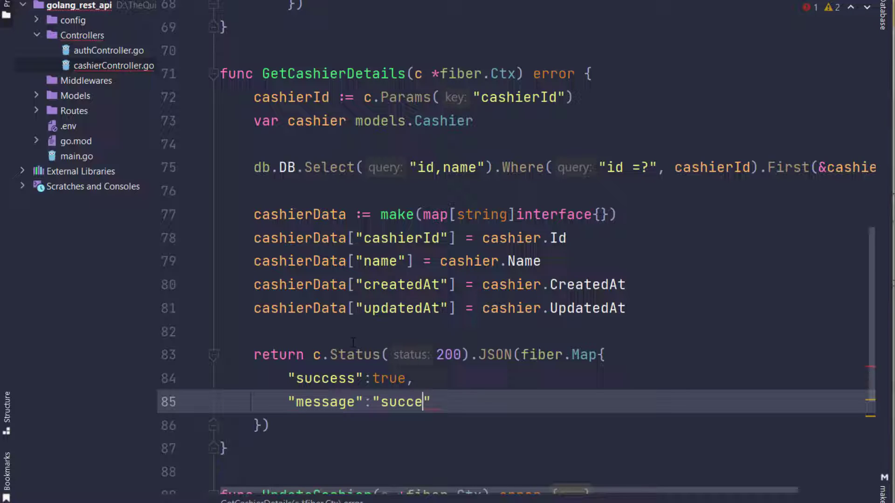
key("Enter")
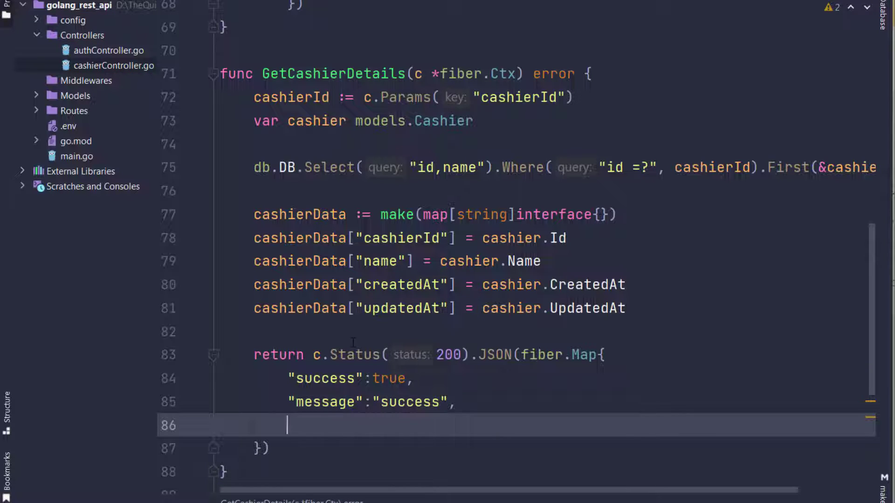
type("\"data\":c")
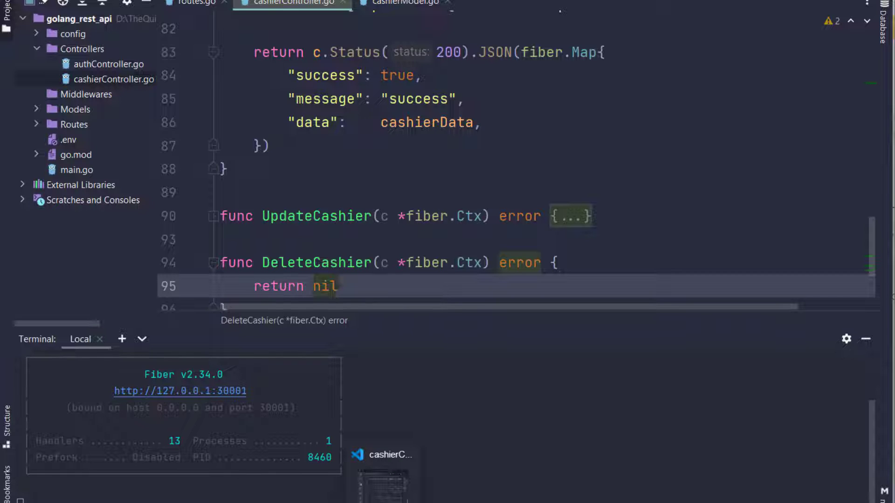
Step: Add a comment above the success return about a missing or unprovided cashier id
left_click(514, 263)
type("//What if")
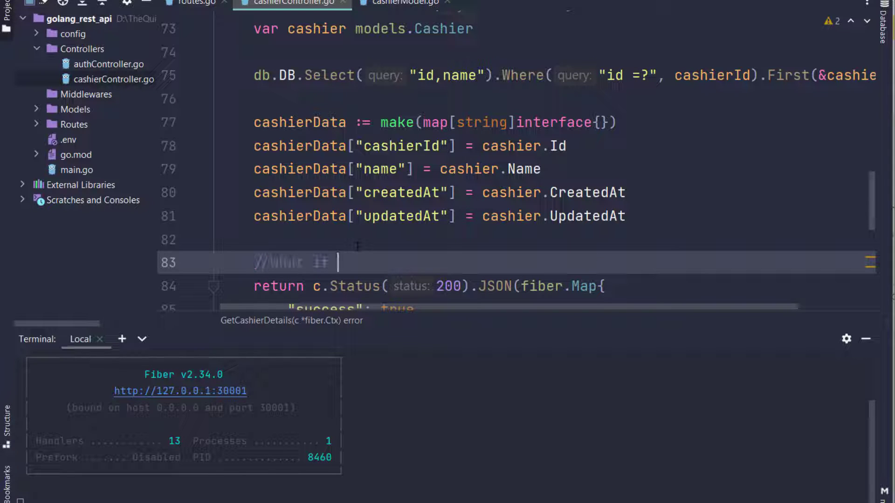
type("what if there is no cashier or ceee")
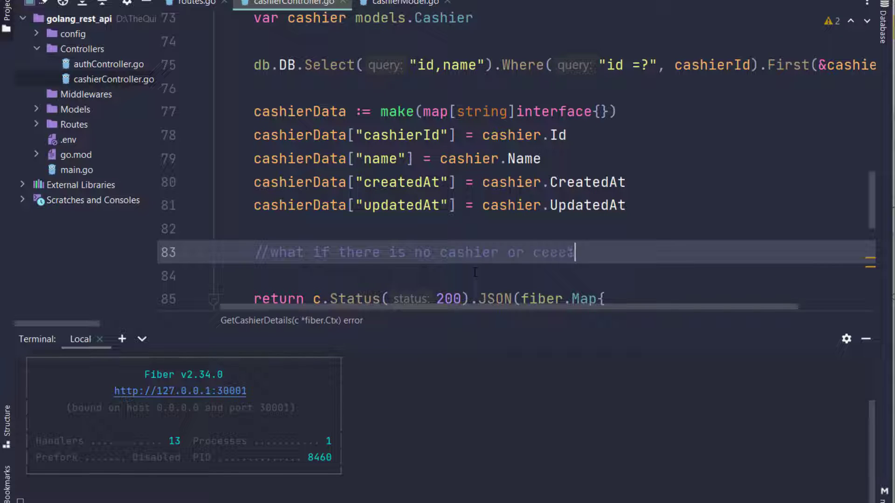
type("ashier id not provided")
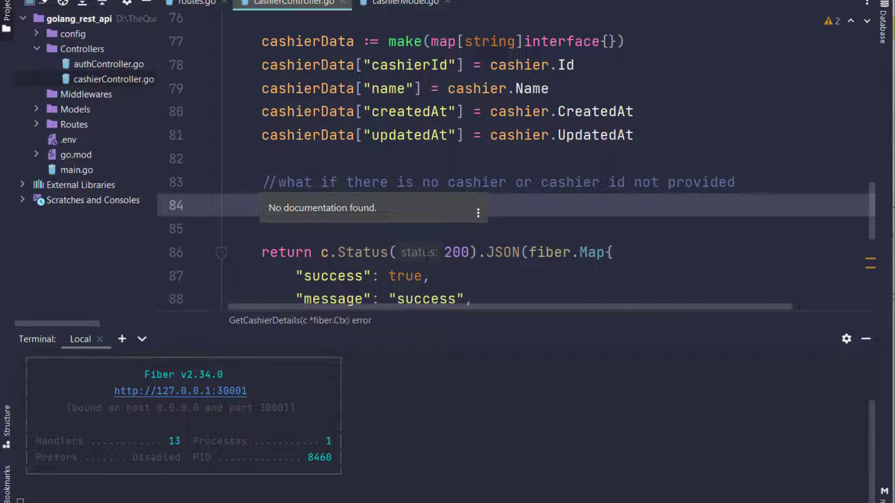
Step: If cashier.Id == 0, return 404 JSON with success false, "Cashier Not Found" and an empty interface error map
type("if cashier.Id ==")
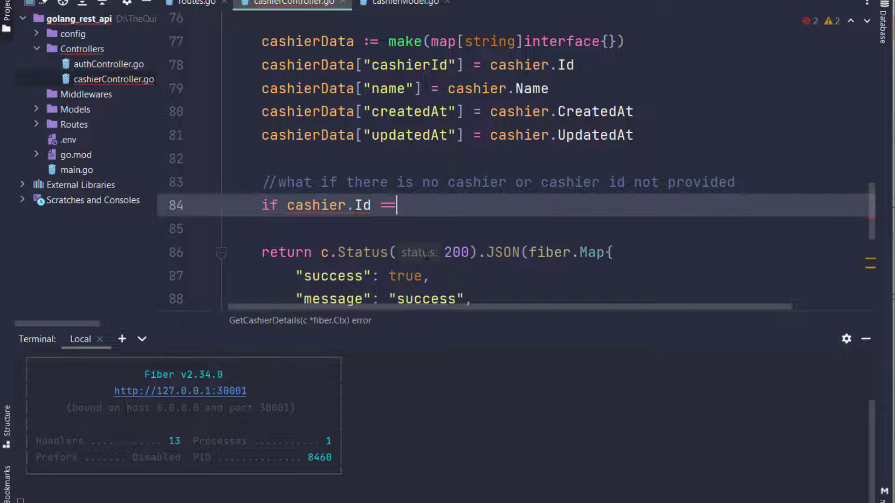
type("0{")
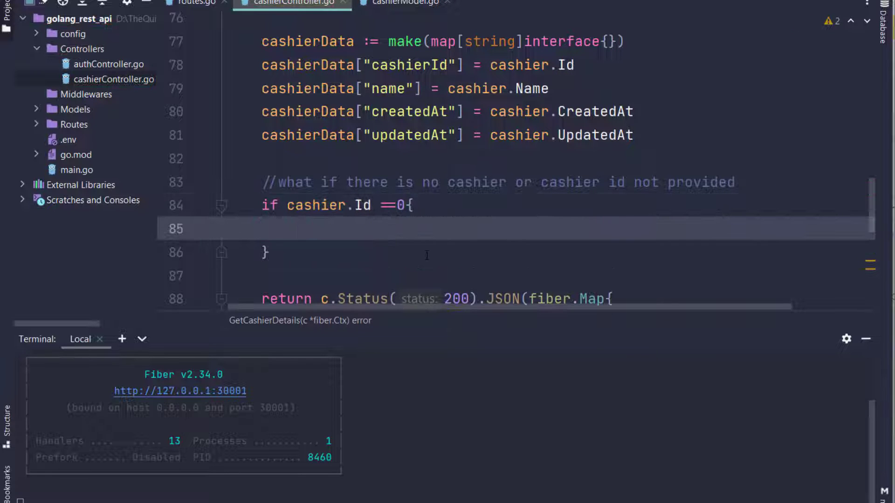
type("return c.Status(4")
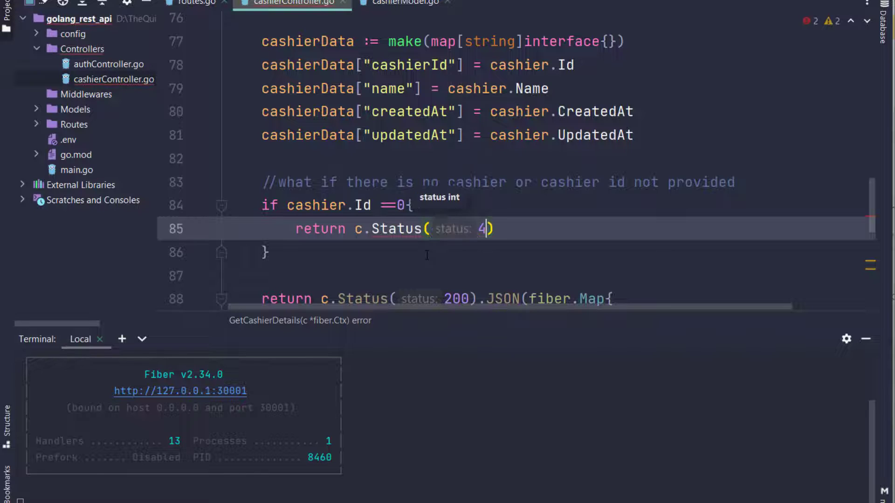
type("04).JSON(fiber.Map{")
type("\"error\":   map[string]int")
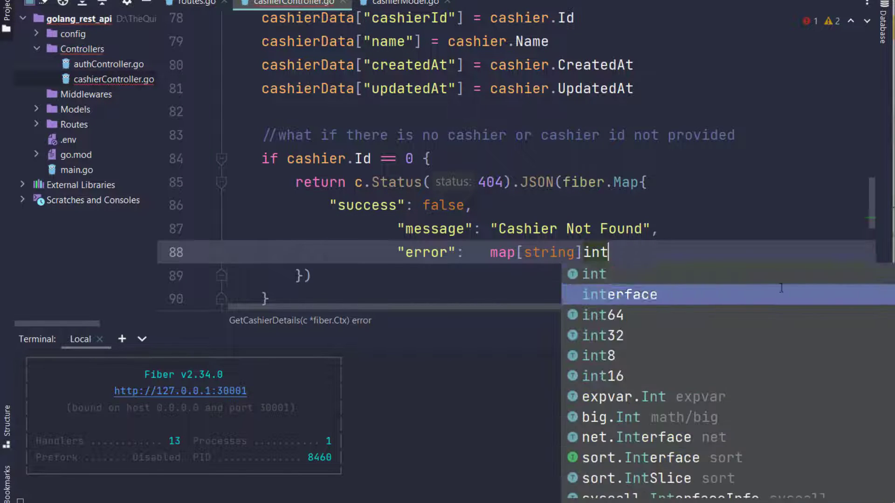
left_click(619, 294)
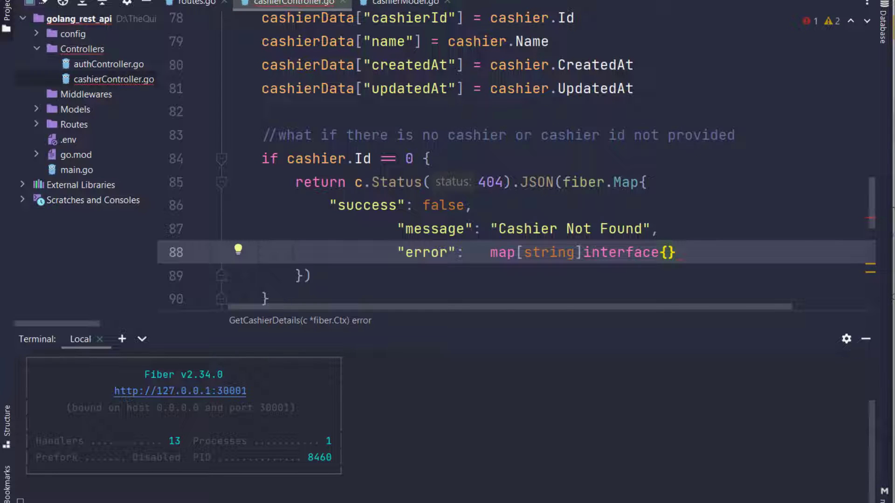
type("{},")
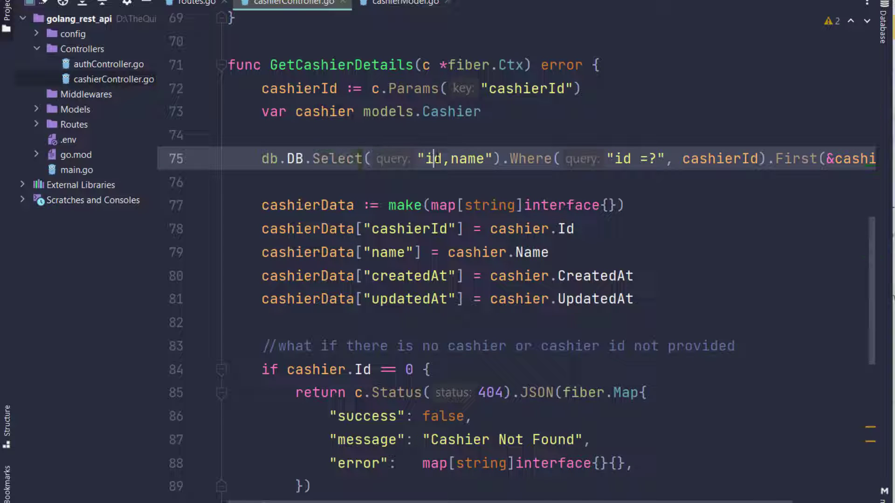
Step: Send GET localhost:30001/cashiers/6 and begin revising the query after the 404 response
double_click(467, 159)
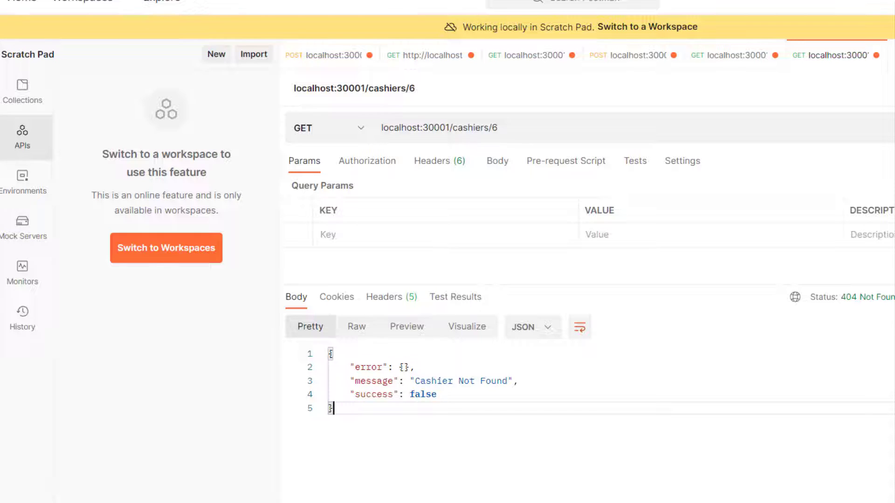
key("Backspace")
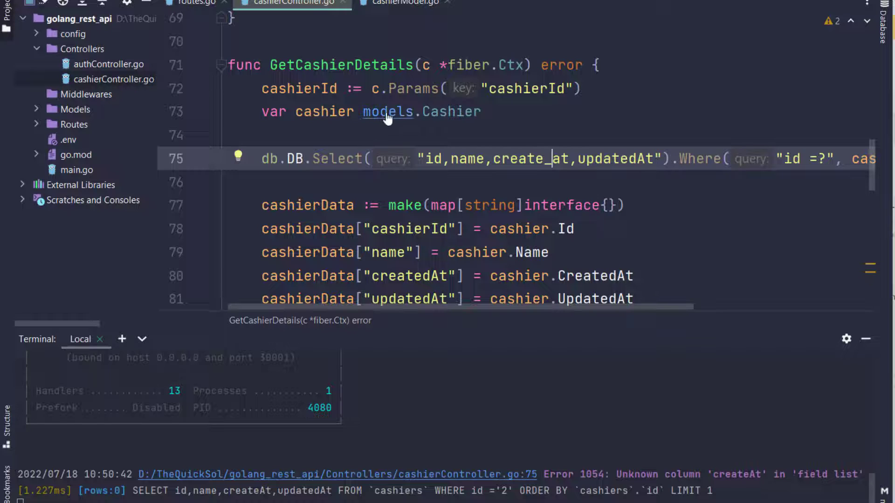
Step: Change the select string to "id,name,created_at,updated_at"
left_click(405, 4)
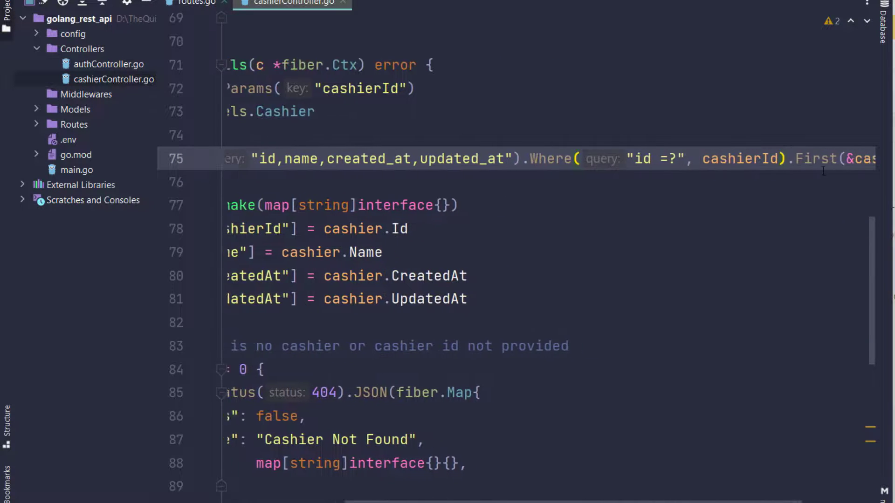
scroll("left", 3)
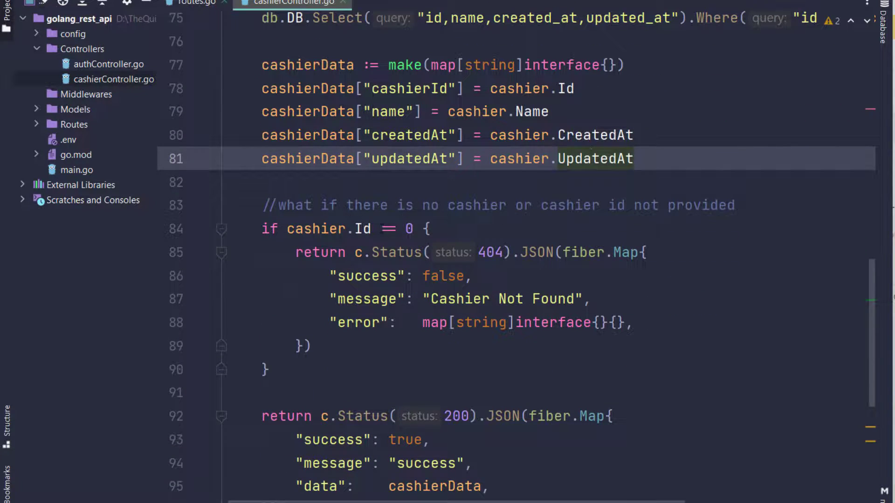
scroll("down", 3)
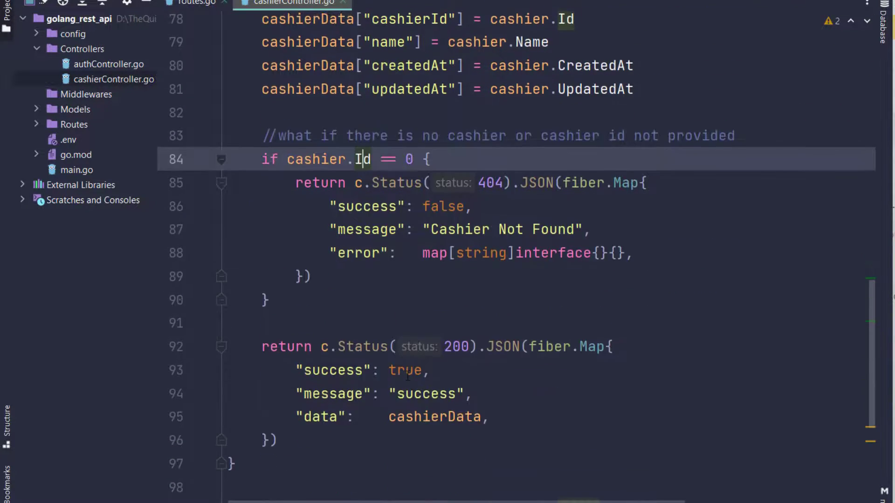